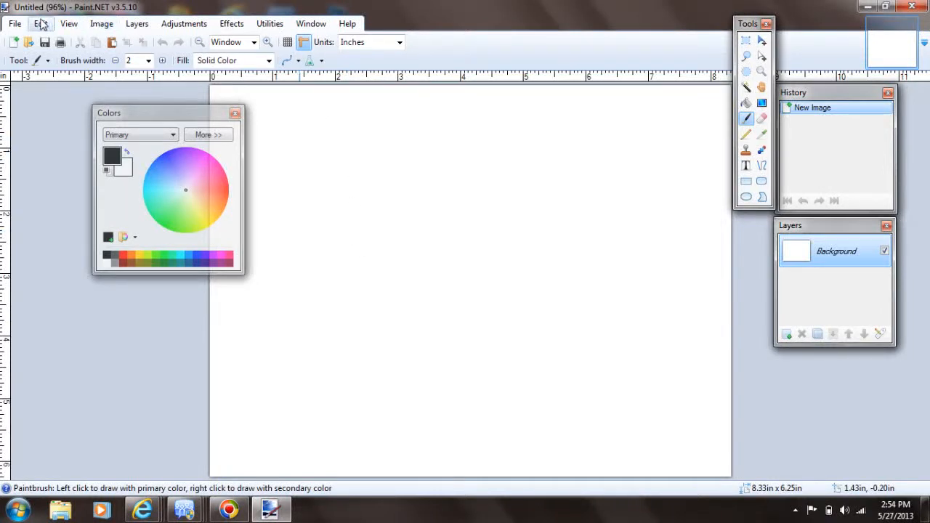
Open the scanned book cover JPEG from the Luan pictures folder
{"action": "left_click", "coordinate": [15, 23]}
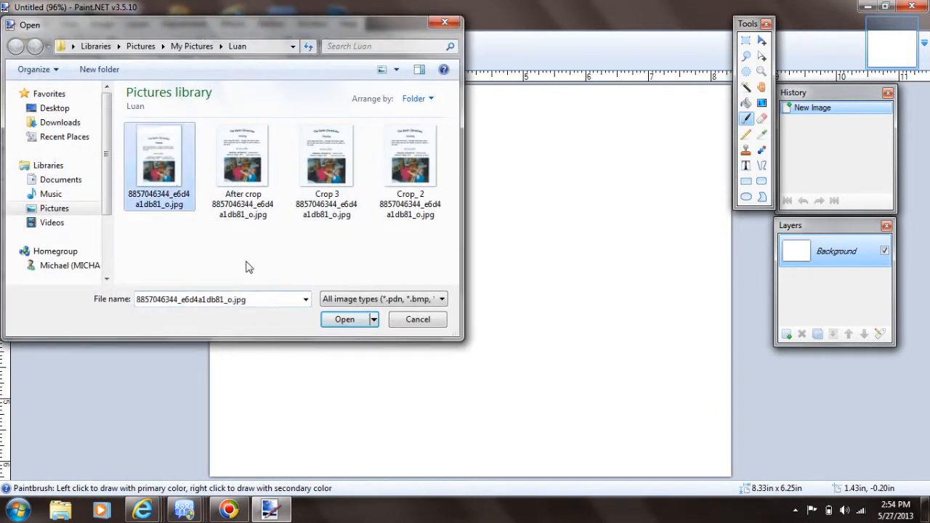
{"action": "left_click", "coordinate": [344, 320]}
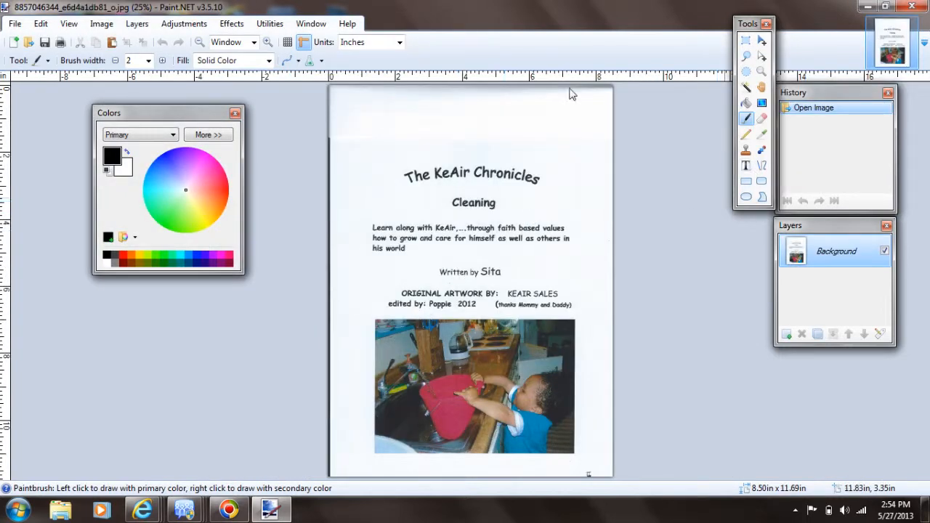
{"action": "mouse_move", "coordinate": [468, 144]}
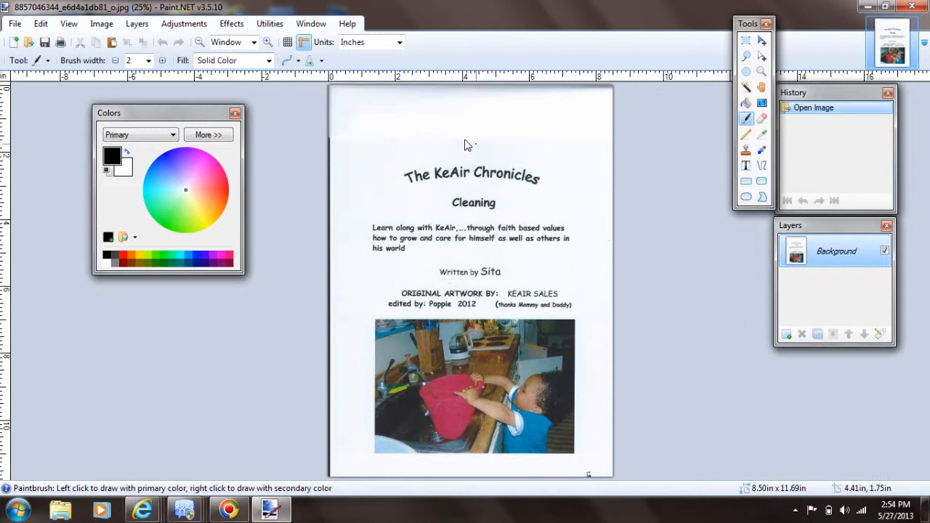
{"action": "mouse_move", "coordinate": [337, 144]}
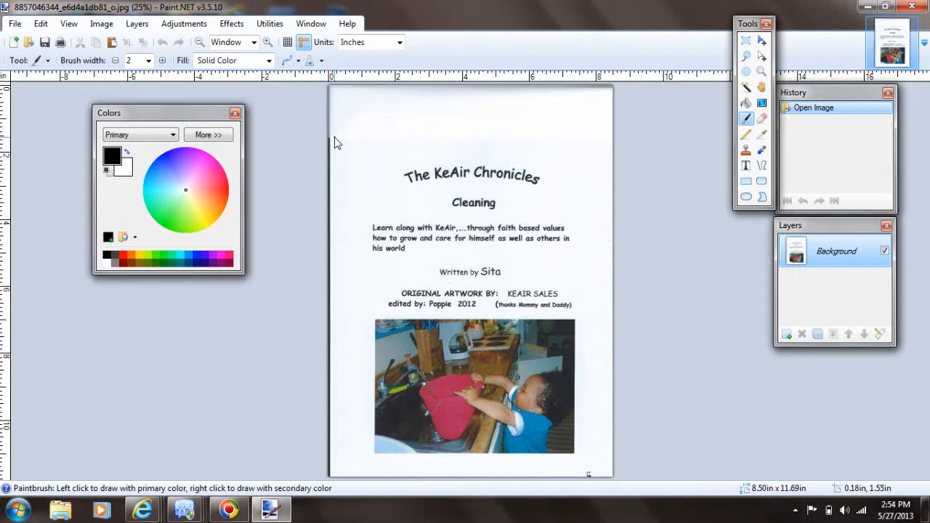
{"action": "mouse_move", "coordinate": [544, 124]}
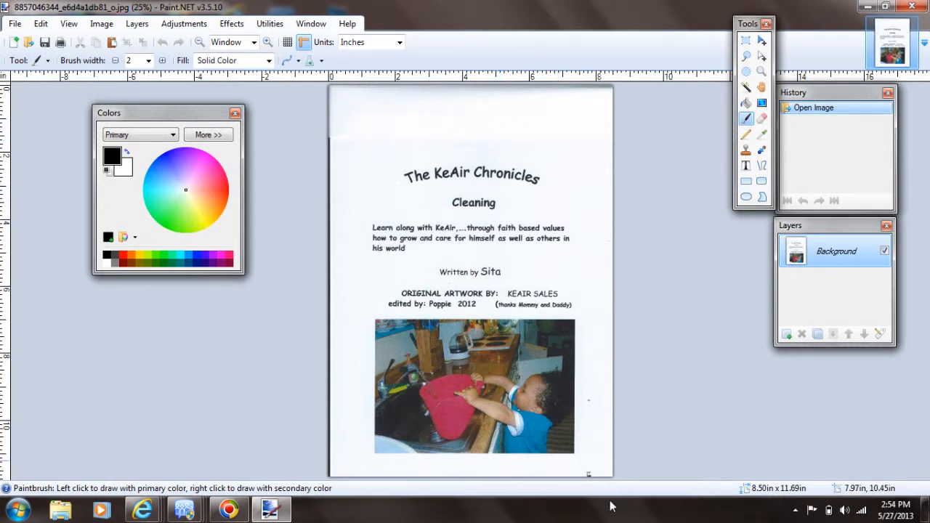
{"action": "mouse_move", "coordinate": [753, 317]}
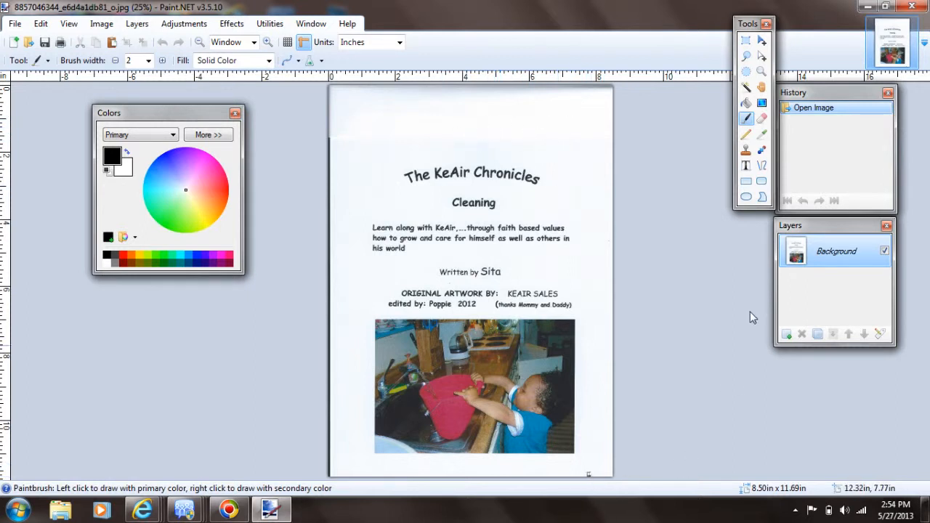
{"action": "mouse_move", "coordinate": [746, 41]}
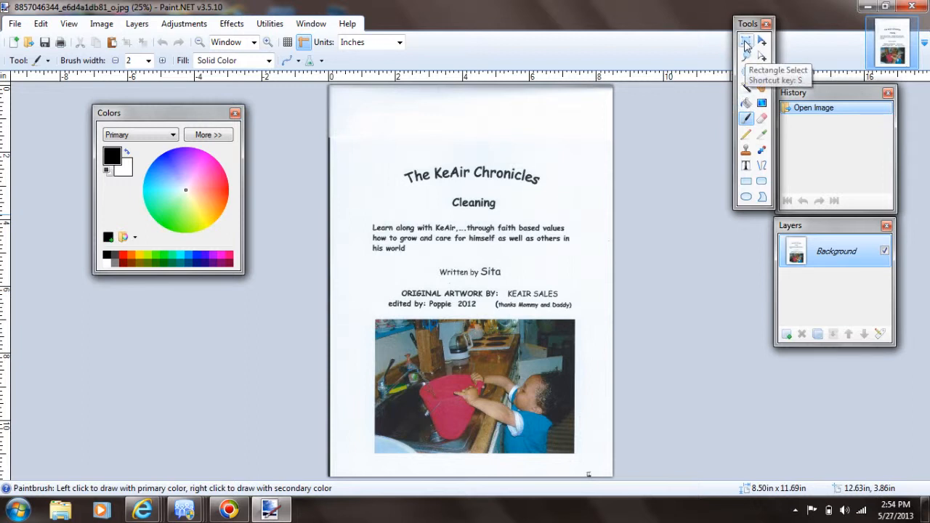
Rectangle-select the cover page from just below the stray top line to its bottom-right corner
{"action": "left_click", "coordinate": [746, 41]}
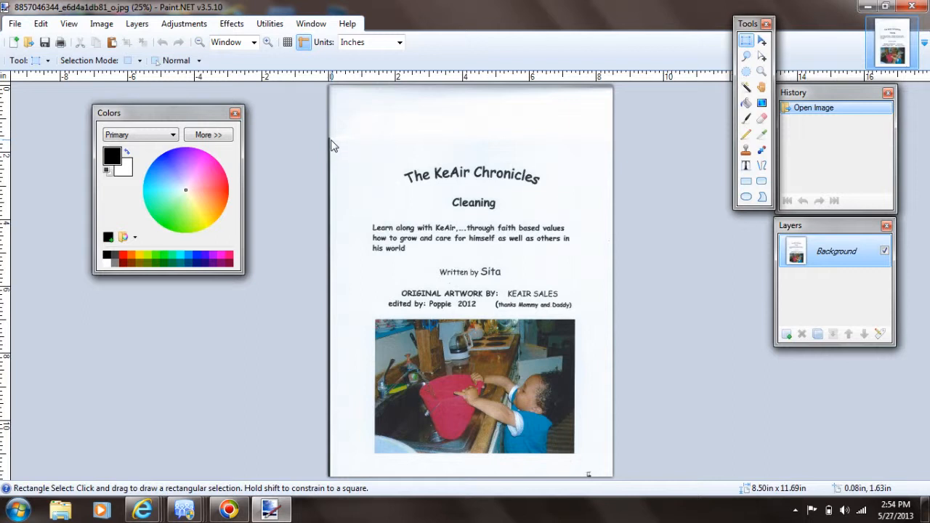
{"action": "left_click_drag", "start_coordinate": [331, 143], "coordinate": [483, 253]}
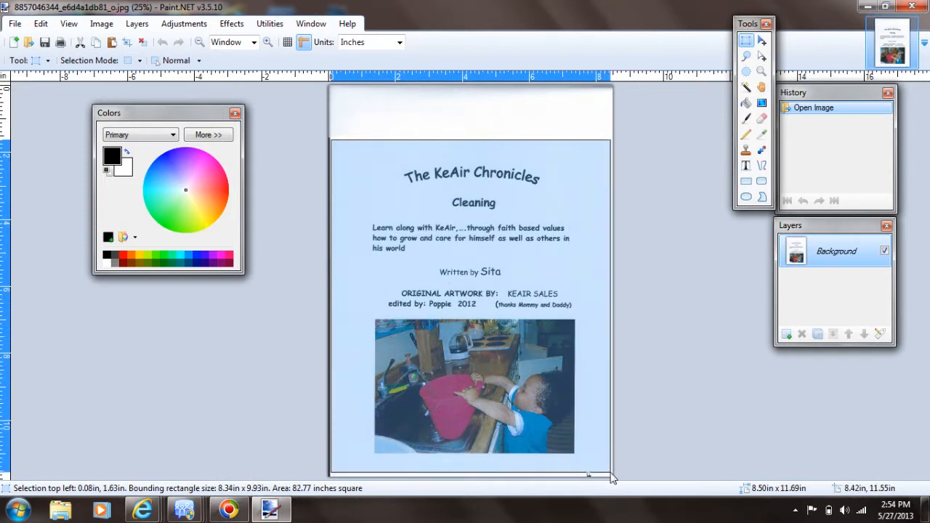
{"action": "left_click_drag", "start_coordinate": [588, 473], "coordinate": [614, 477]}
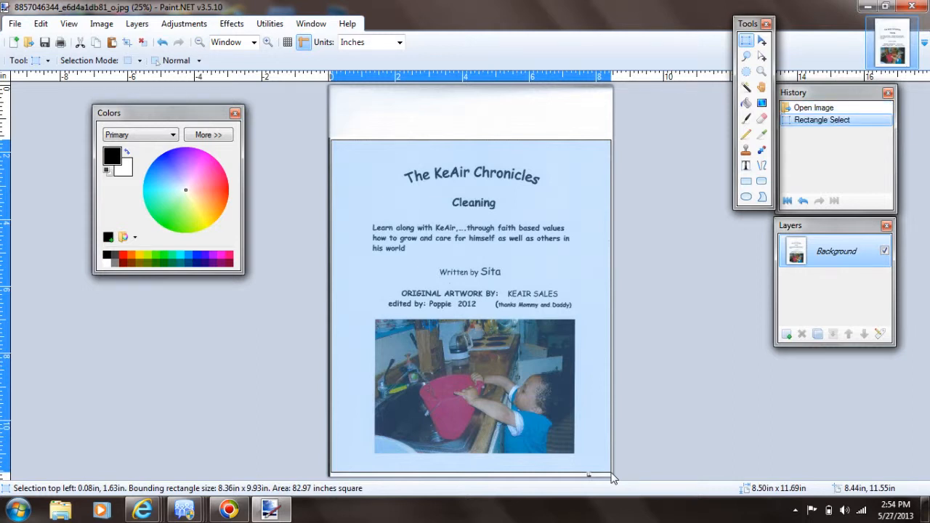
{"action": "mouse_move", "coordinate": [335, 202]}
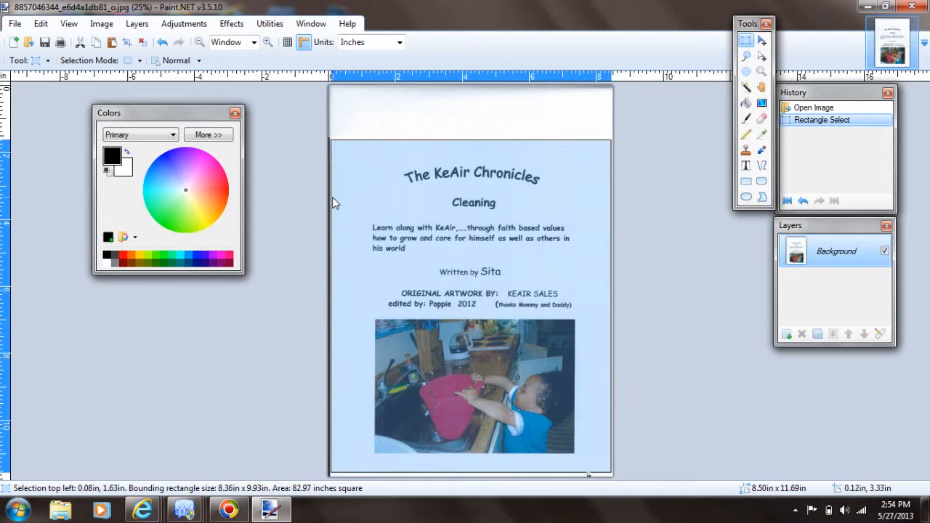
{"action": "mouse_move", "coordinate": [102, 23]}
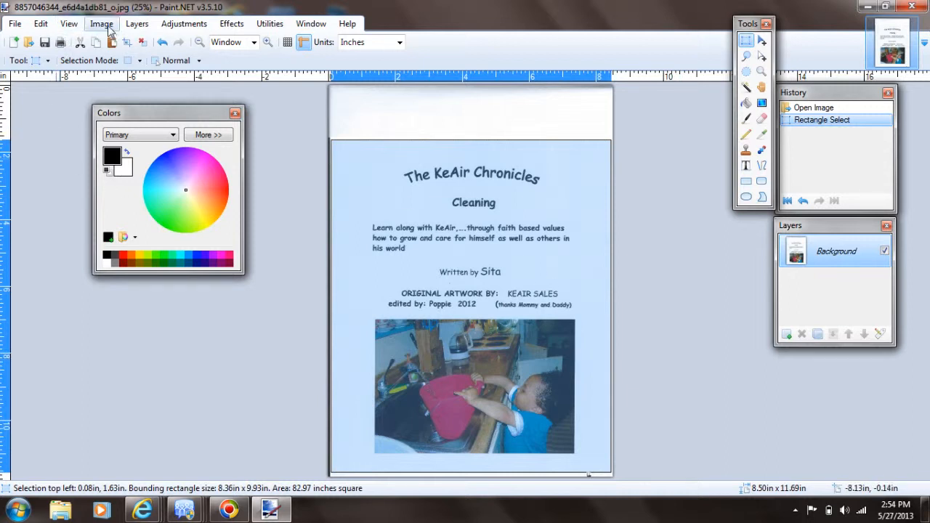
Crop the cover image to the selection, removing the stray top line
{"action": "left_click", "coordinate": [102, 23]}
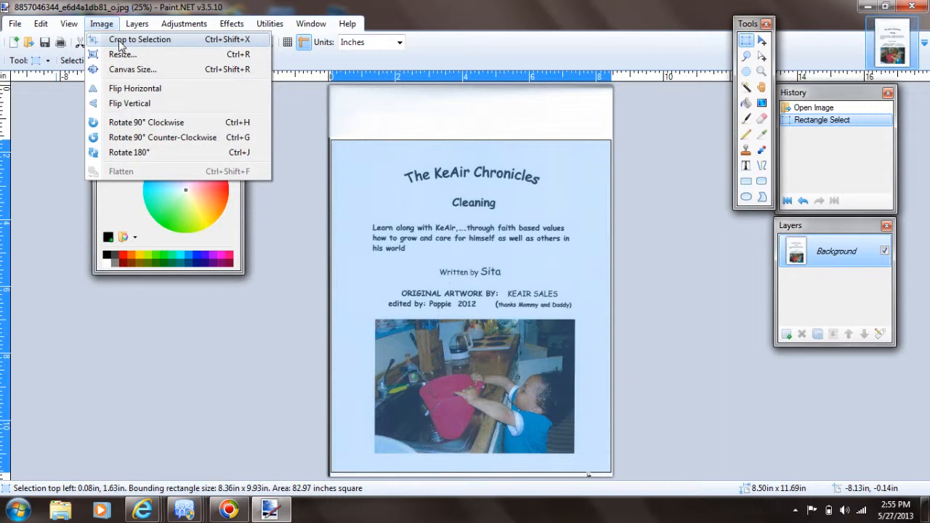
{"action": "left_click", "coordinate": [140, 40]}
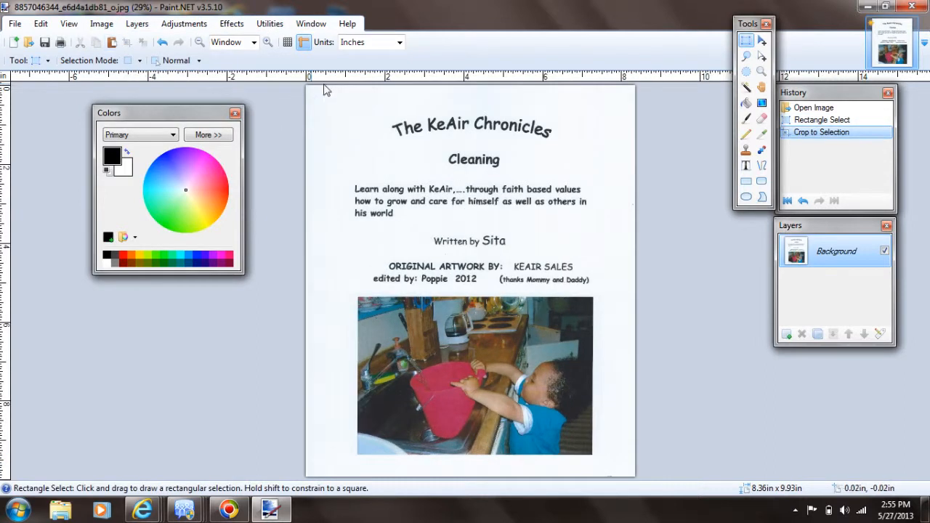
{"action": "mouse_move", "coordinate": [528, 456]}
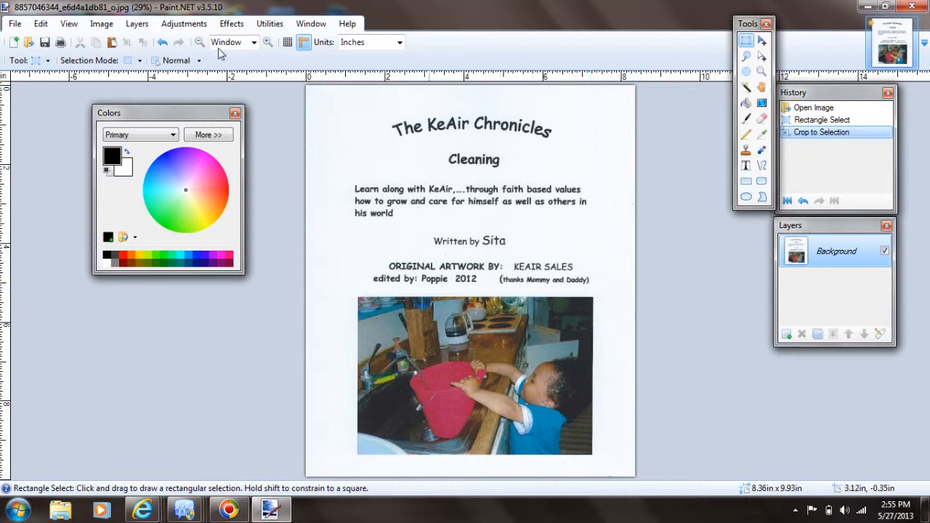
{"action": "left_click", "coordinate": [15, 23]}
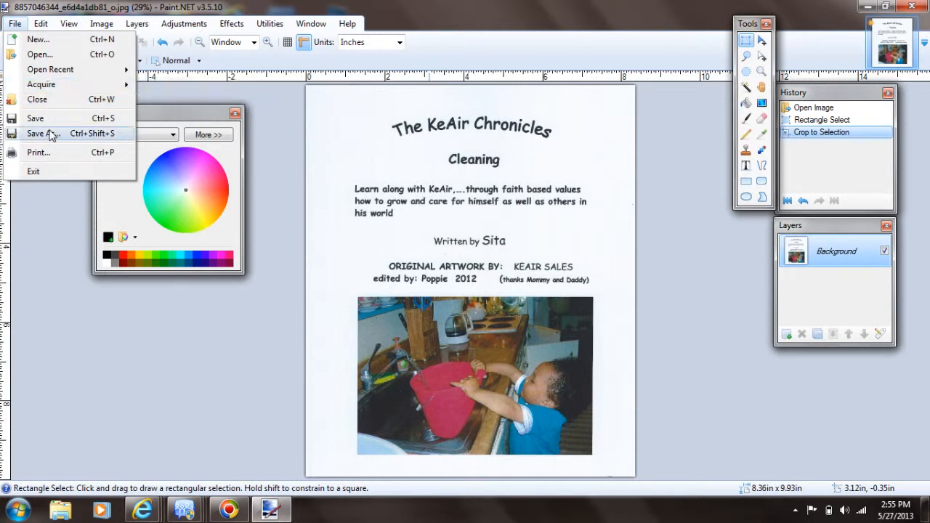
Save the cropped cover as a new JPEG prefixed 'Crop' at quality 100
{"action": "left_click", "coordinate": [41, 134]}
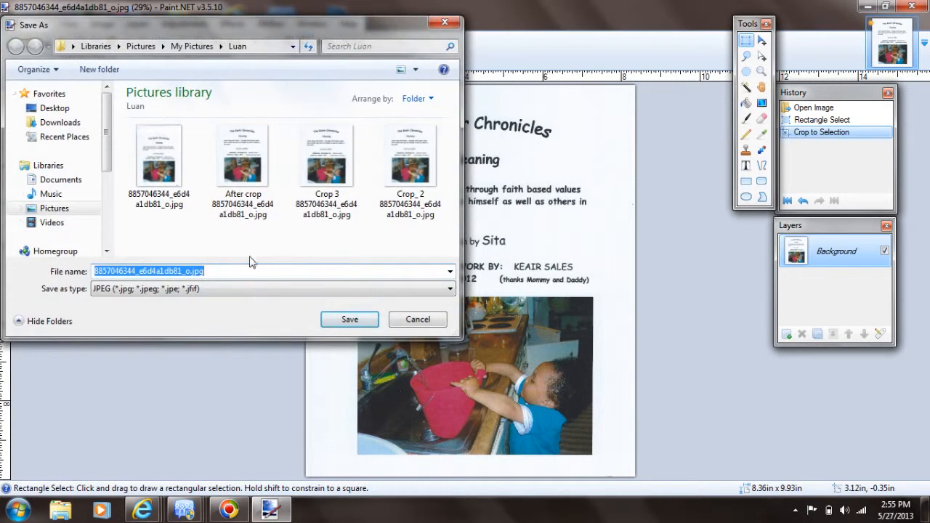
{"action": "left_click", "coordinate": [230, 272]}
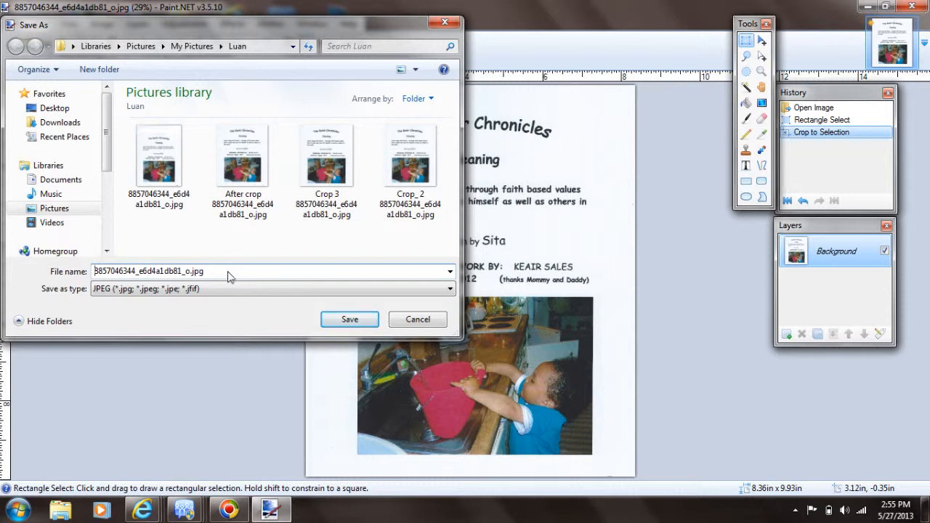
{"action": "type", "text": "Crop_4"}
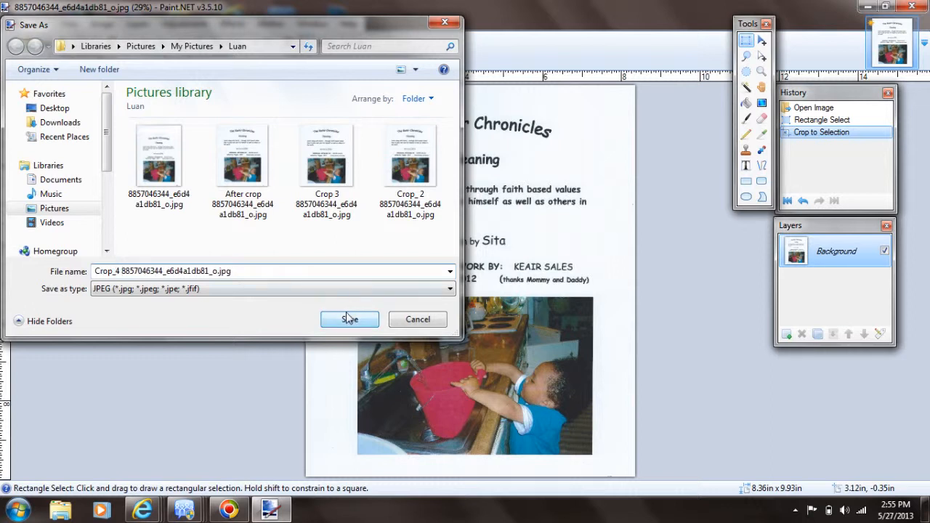
{"action": "left_click", "coordinate": [349, 320]}
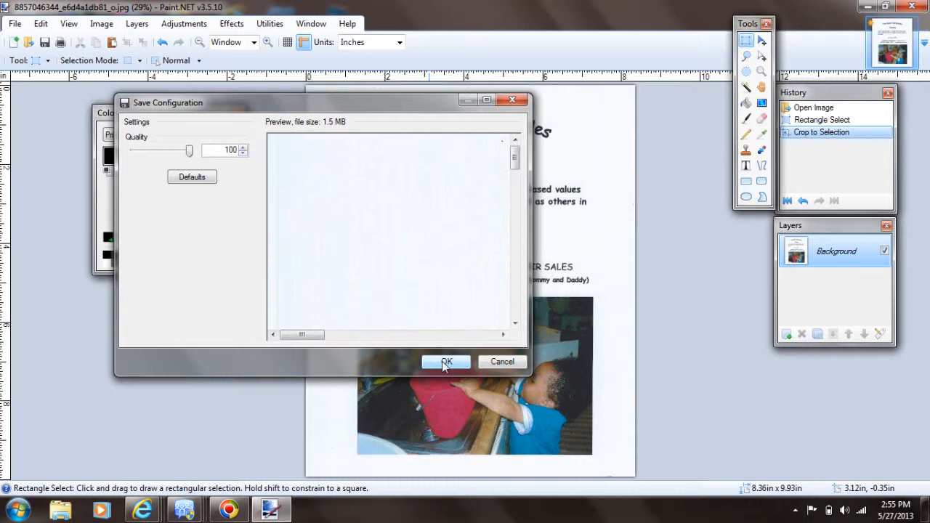
{"action": "left_click", "coordinate": [446, 362]}
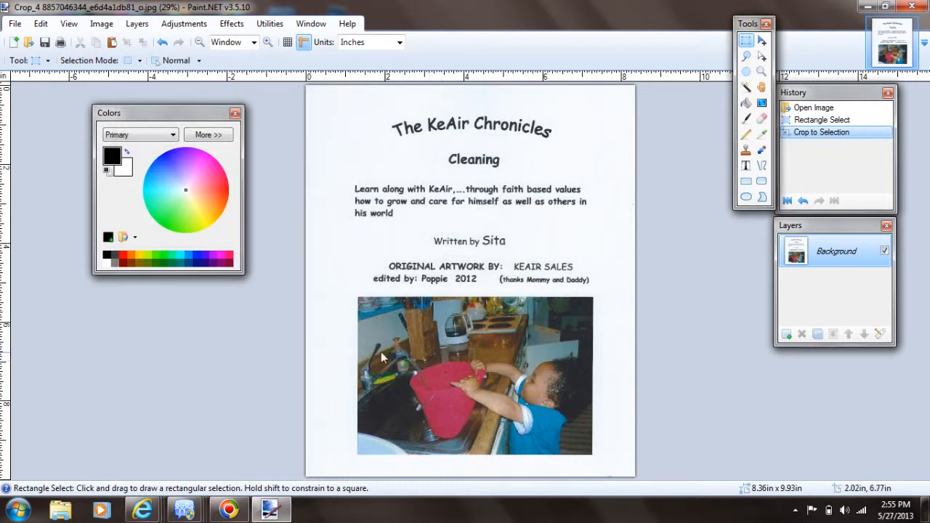
In Explorer, open the Luan folder and view the new Crop_4 JPEG in Photo Viewer
{"action": "left_click", "coordinate": [12, 509]}
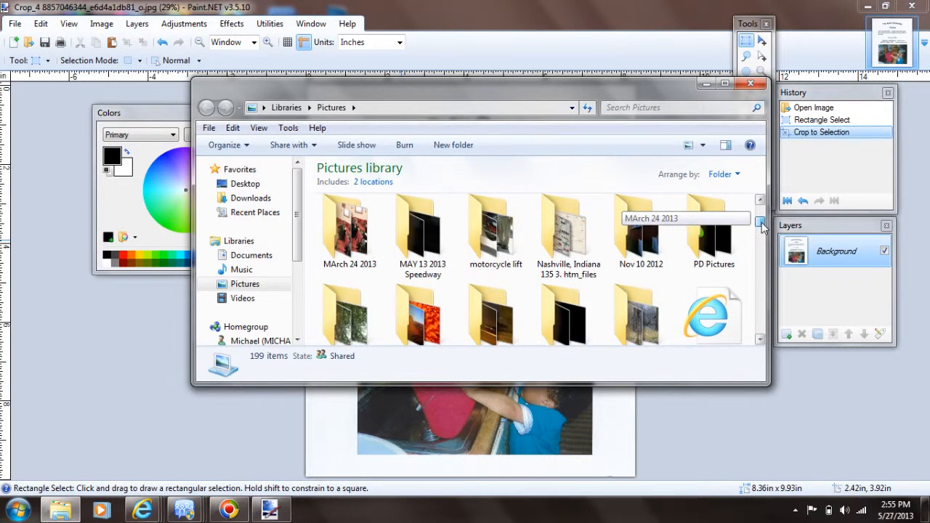
{"action": "left_click", "coordinate": [760, 221]}
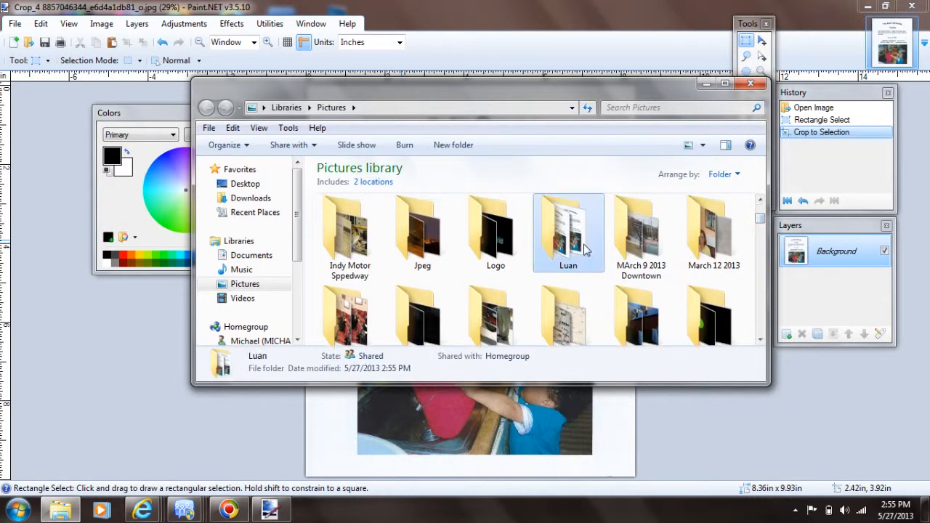
{"action": "double_click", "coordinate": [568, 230]}
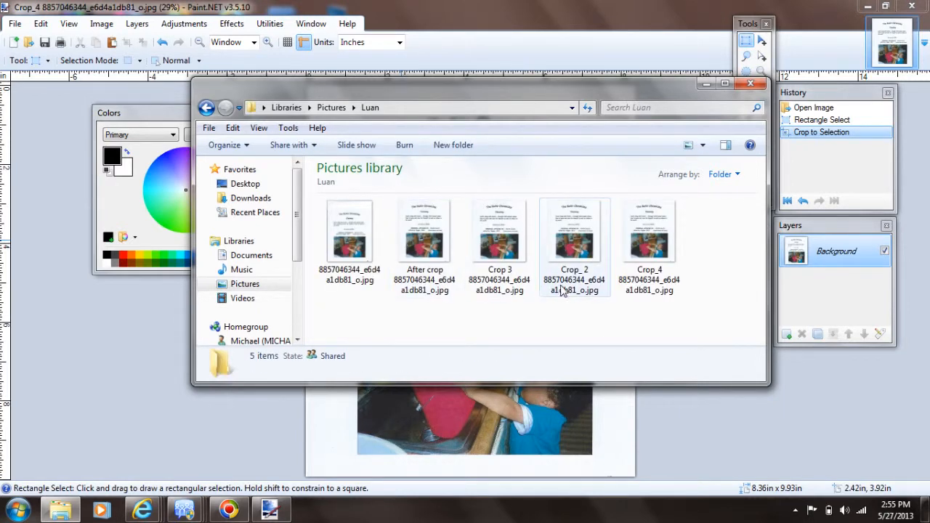
{"action": "double_click", "coordinate": [648, 230]}
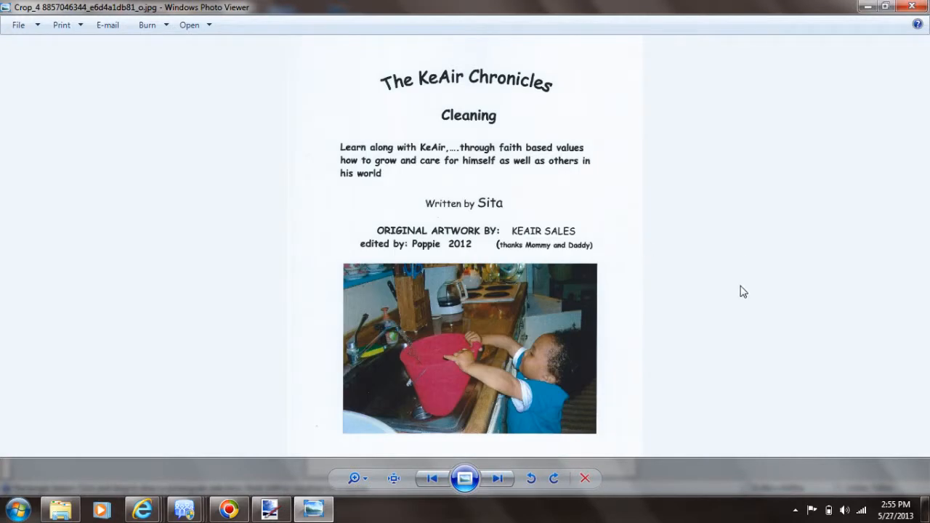
{"action": "mouse_move", "coordinate": [508, 442]}
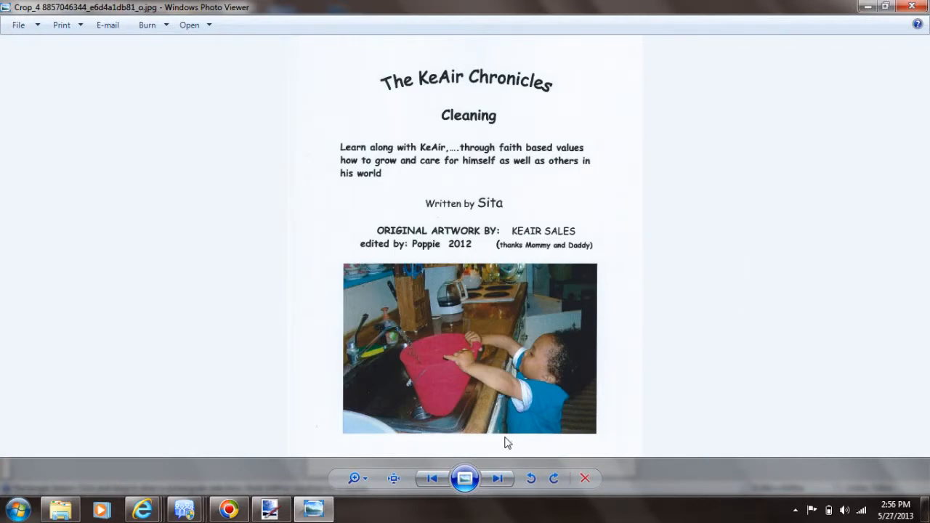